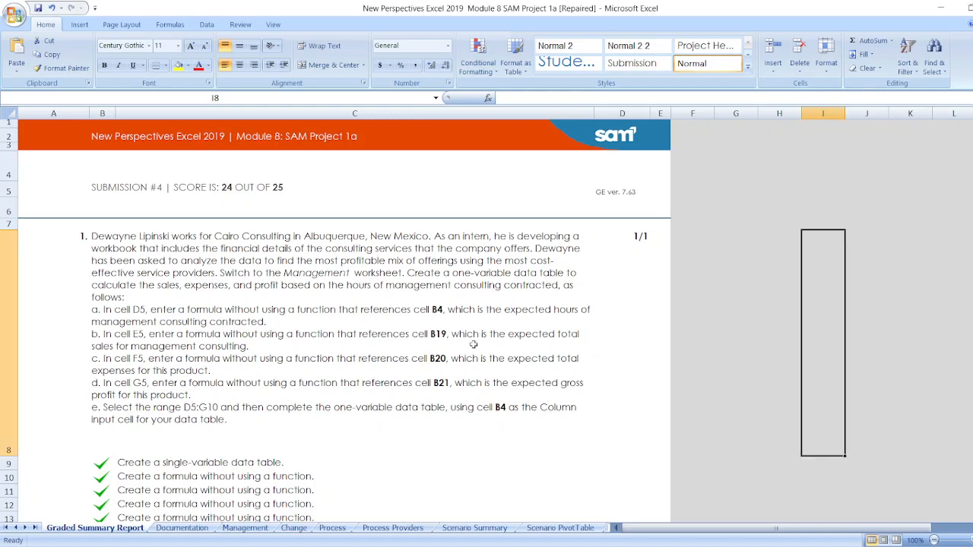
mouse_move(473, 340)
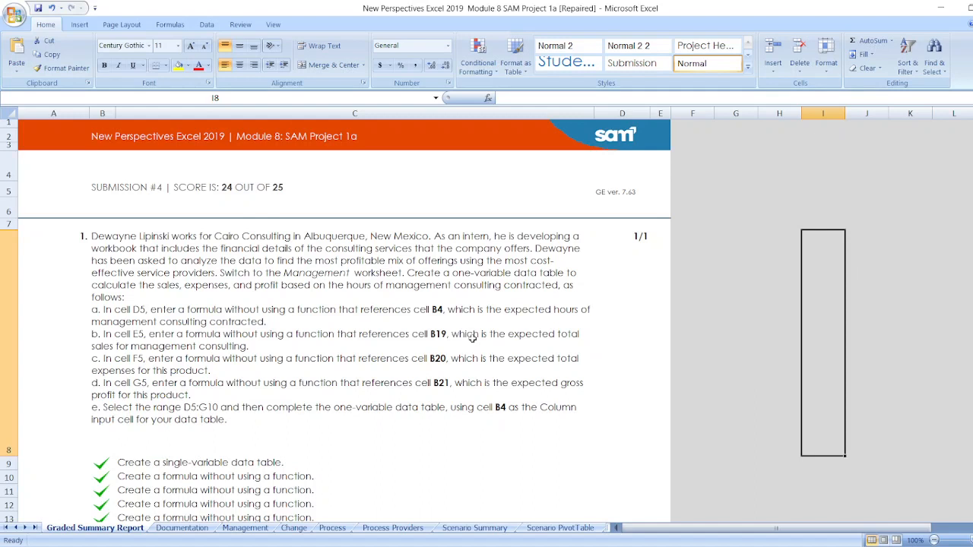
mouse_move(459, 187)
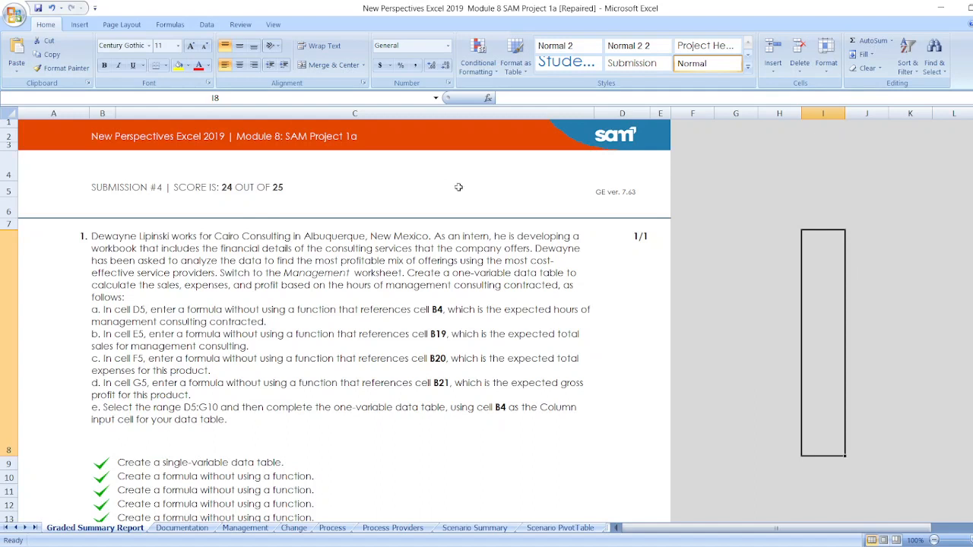
mouse_move(500, 187)
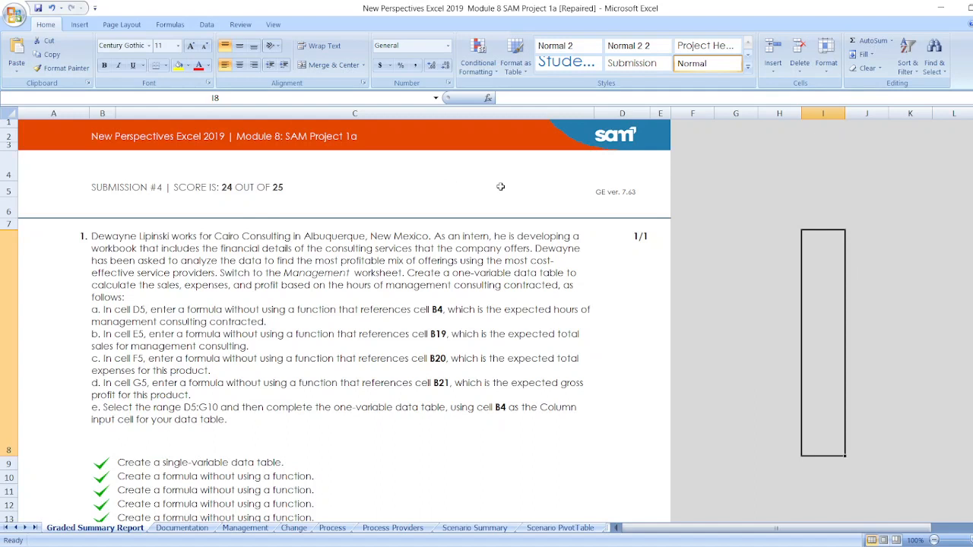
mouse_move(229, 281)
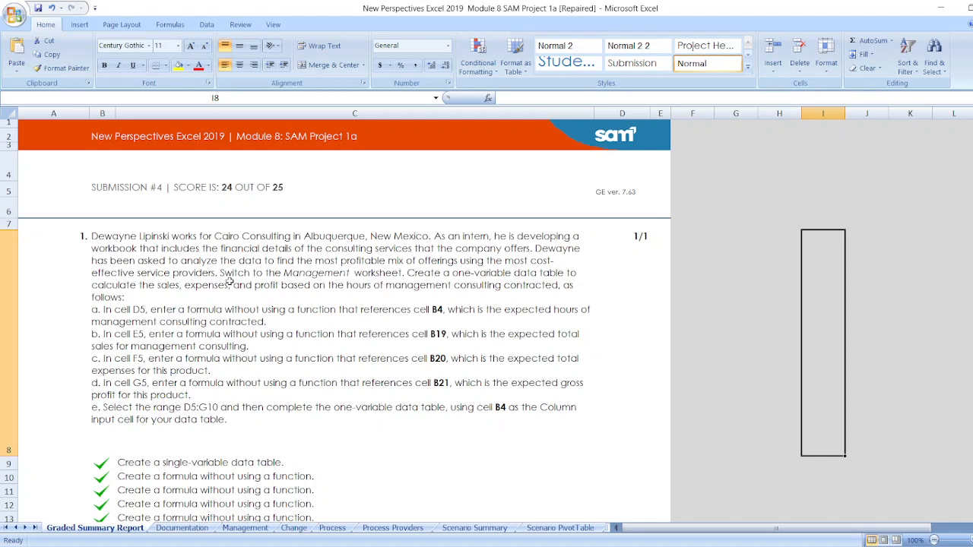
mouse_move(245, 286)
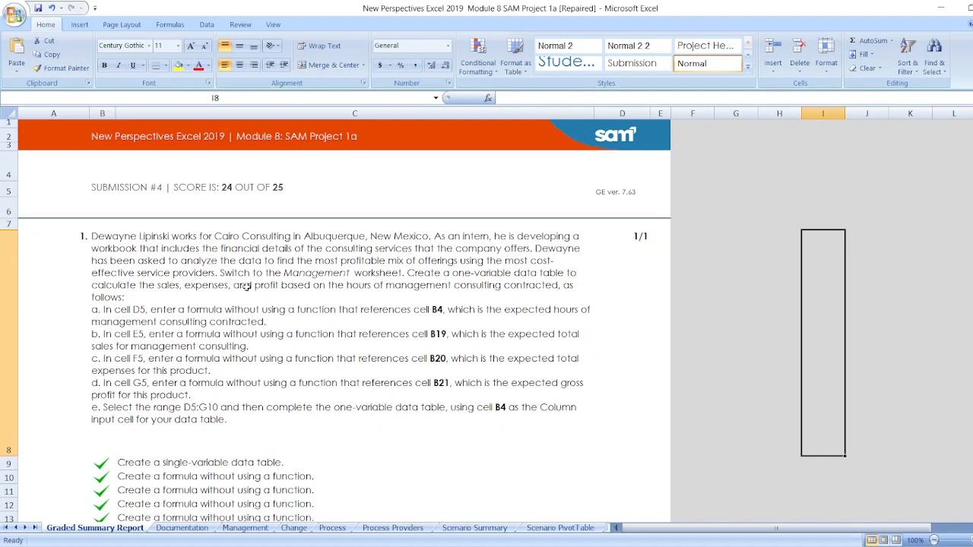
mouse_move(344, 267)
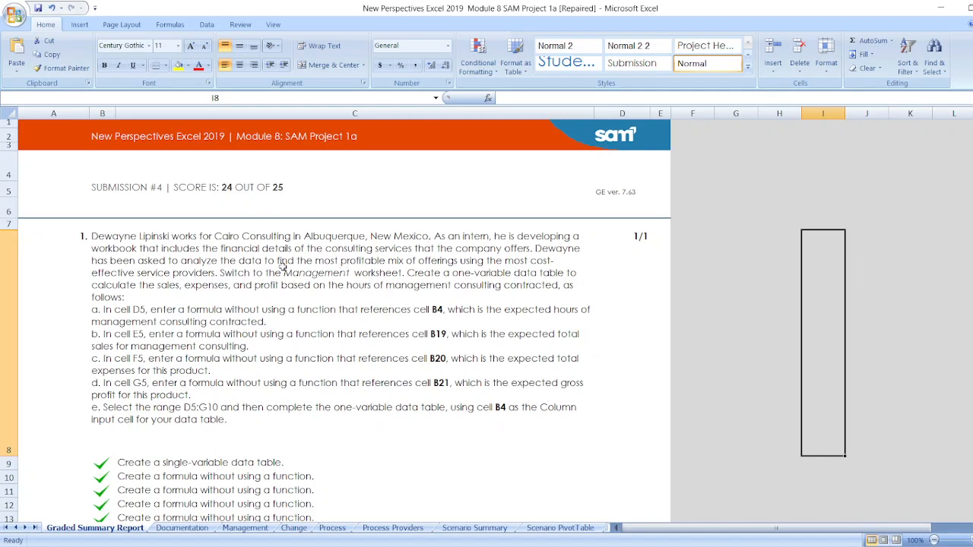
mouse_move(243, 283)
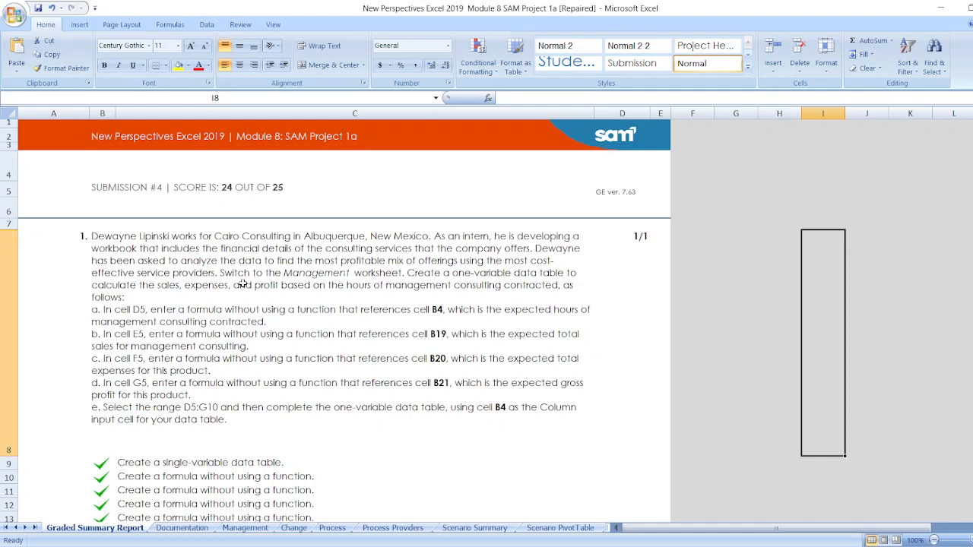
mouse_move(214, 333)
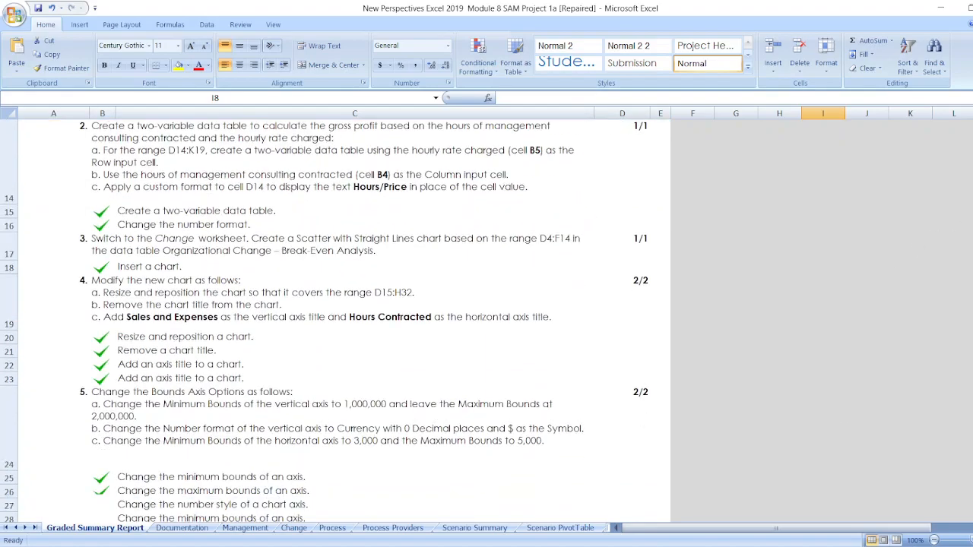
Review the Graded Summary Report (24 of 25) and switch to the Documentation sheet
scroll("down", 3)
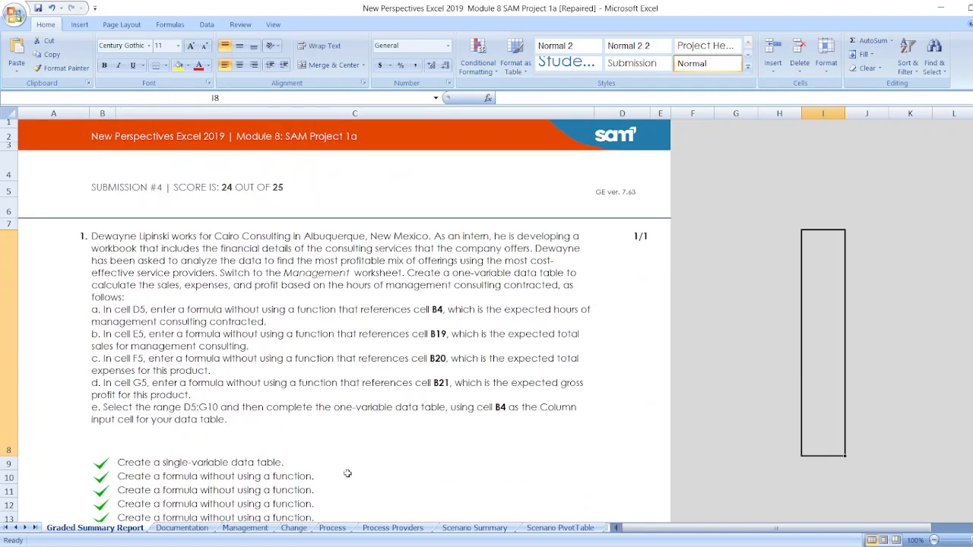
left_click(182, 527)
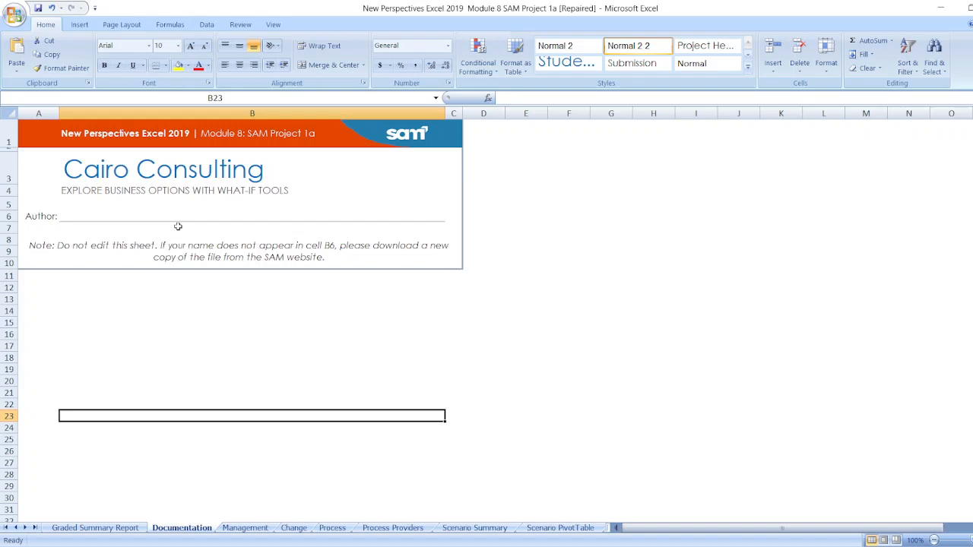
mouse_move(270, 184)
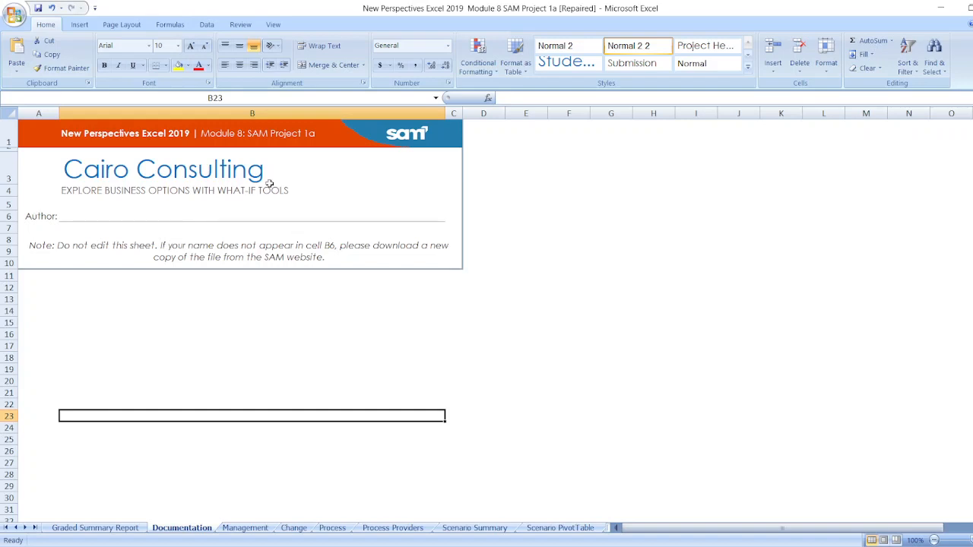
mouse_move(95, 210)
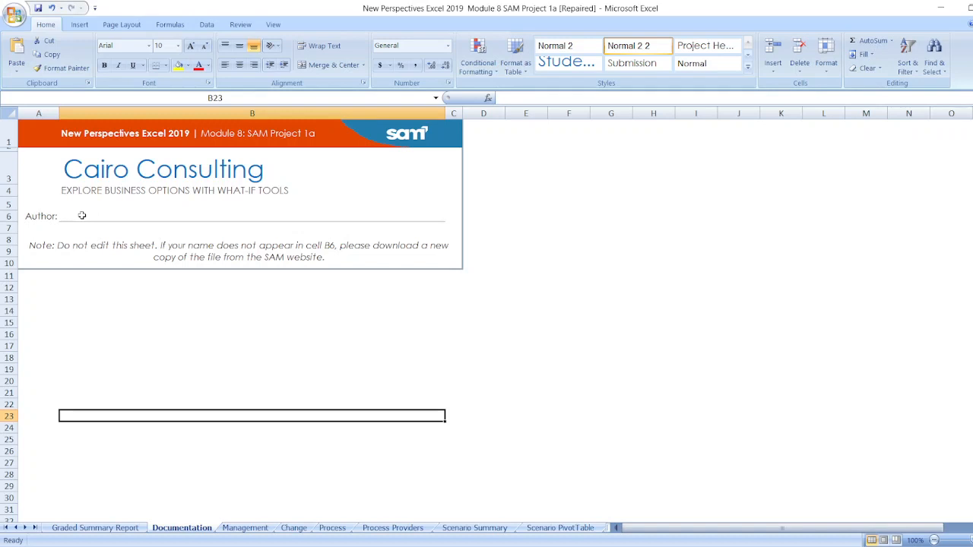
mouse_move(64, 261)
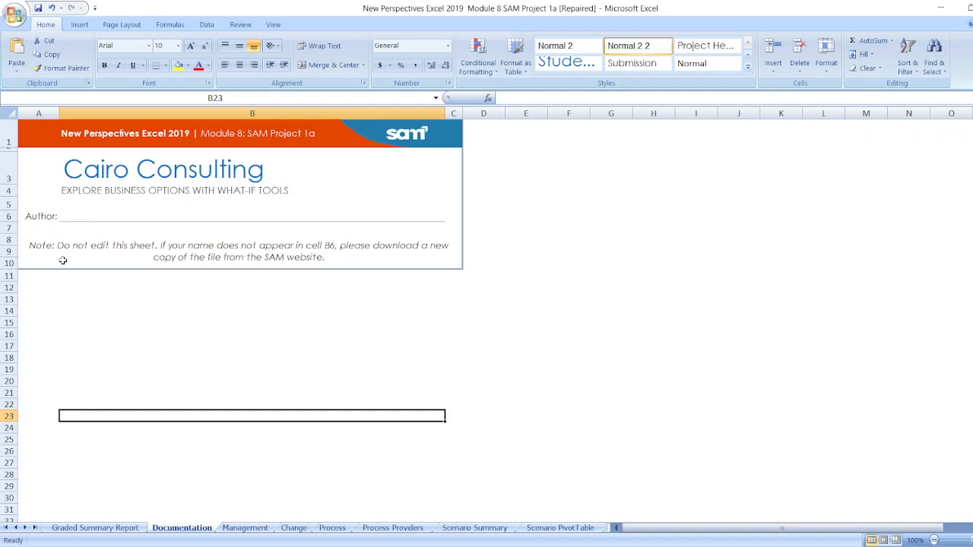
left_click(245, 528)
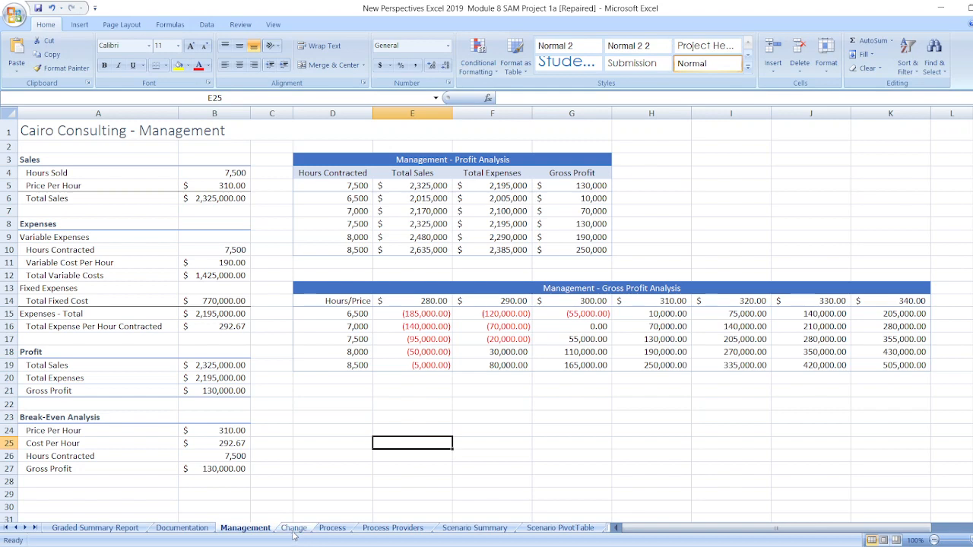
Browse the Process, Scenario Summary and Scenario PivotTable sheets, ending on the All Types Product Mix table
left_click(331, 528)
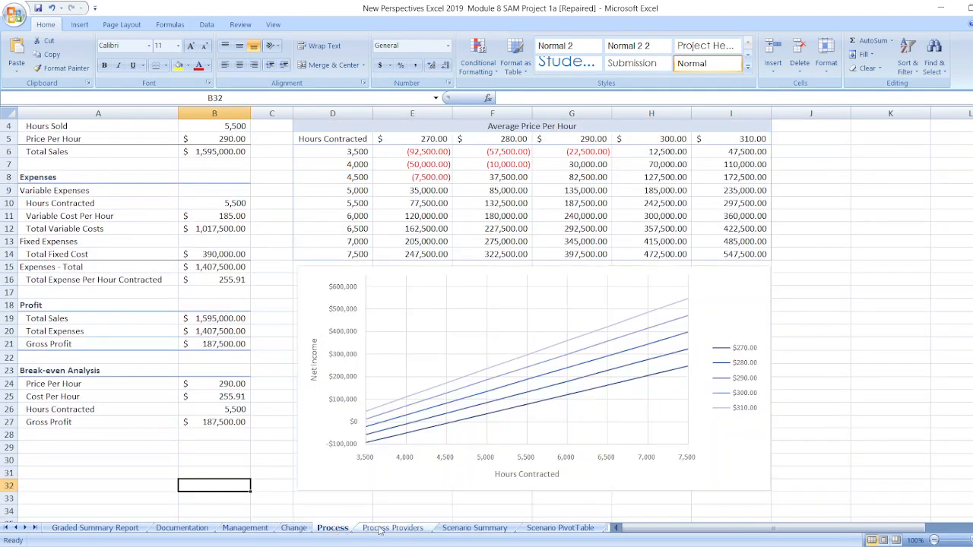
left_click(475, 528)
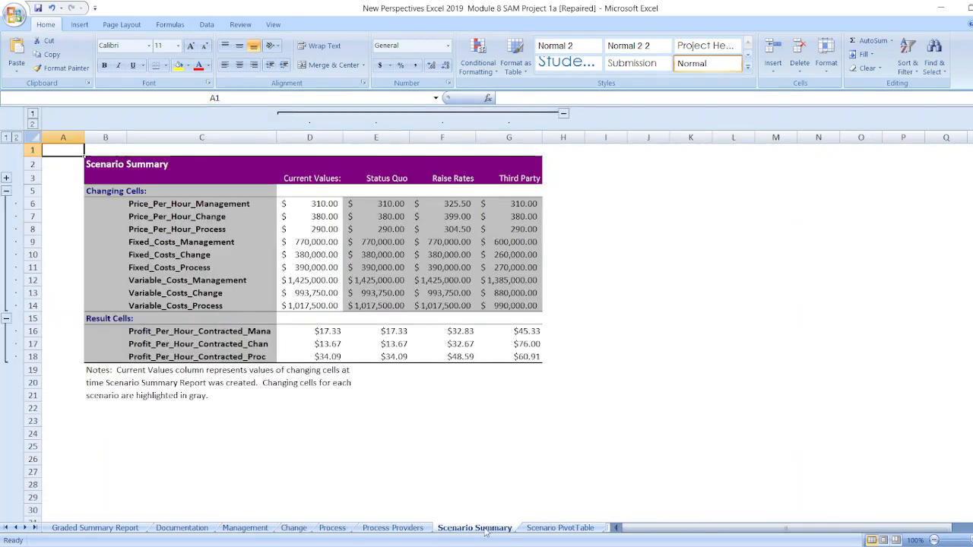
left_click(459, 527)
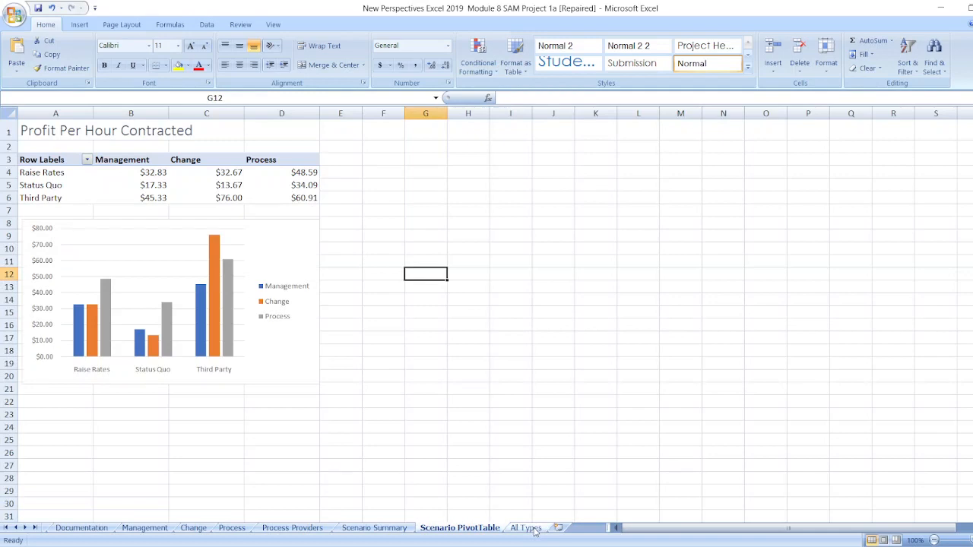
left_click(526, 528)
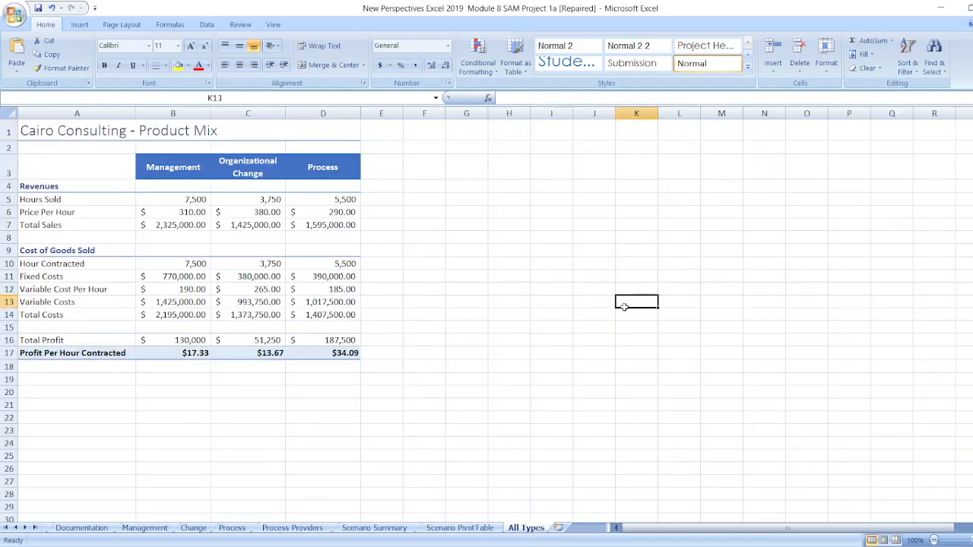
mouse_move(624, 310)
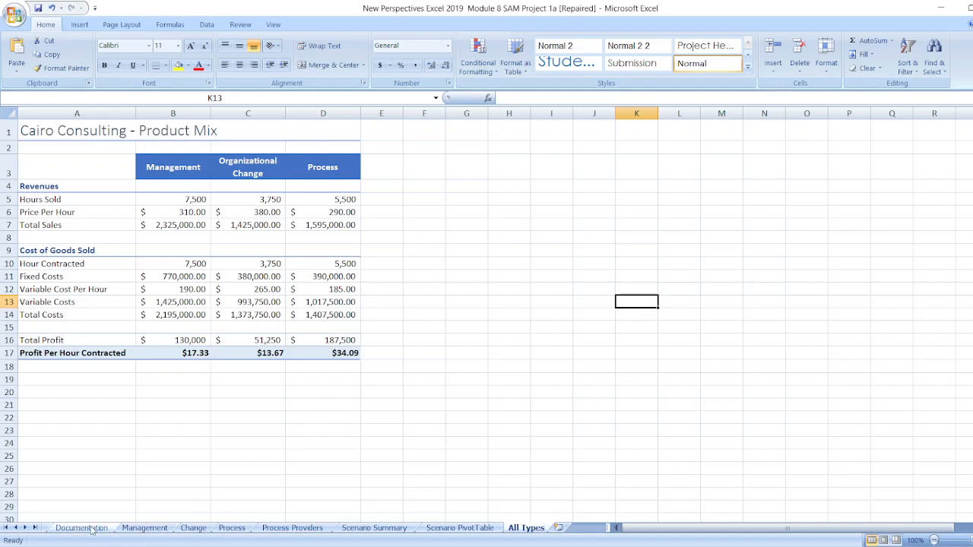
Return to the Documentation sheet with the Cairo Consulting title
left_click(81, 527)
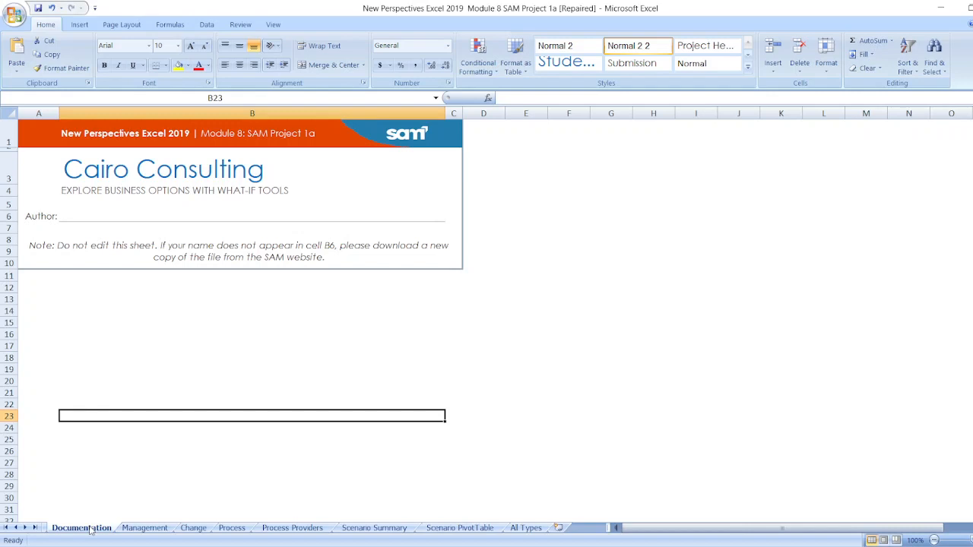
mouse_move(203, 454)
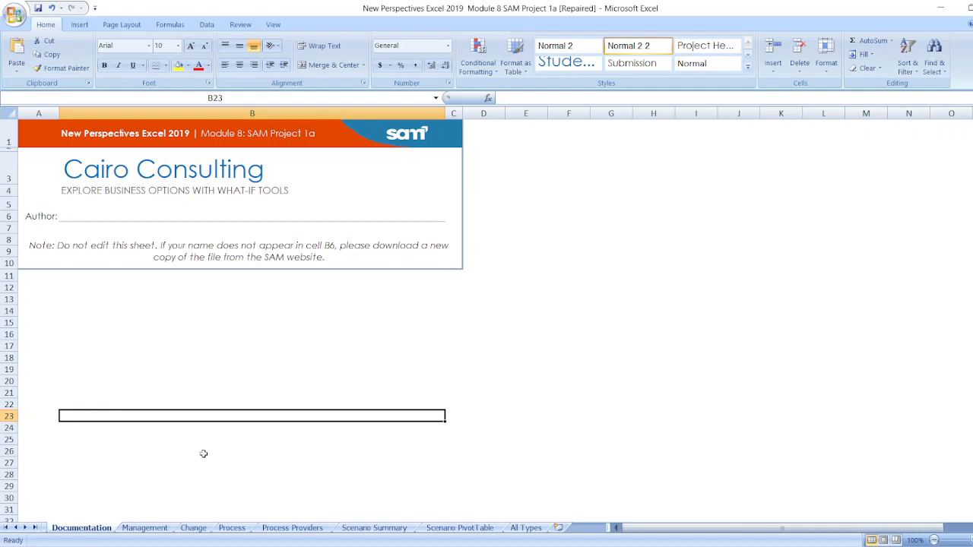